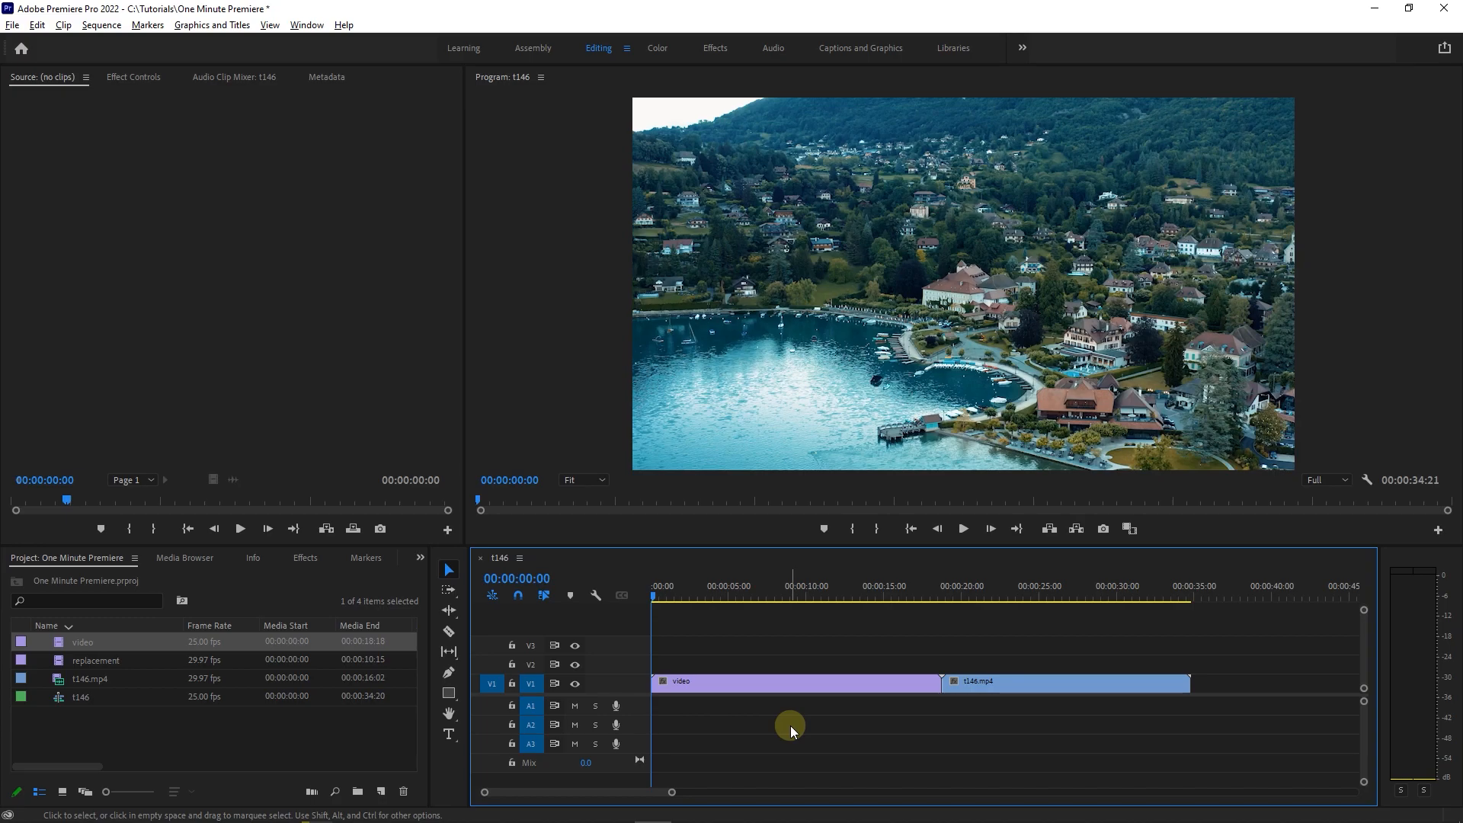
- Alt-swap the 'replacement' footage onto the 'video' clip, keeping the original length, and park the playhead near 10 s
left_click(988, 598)
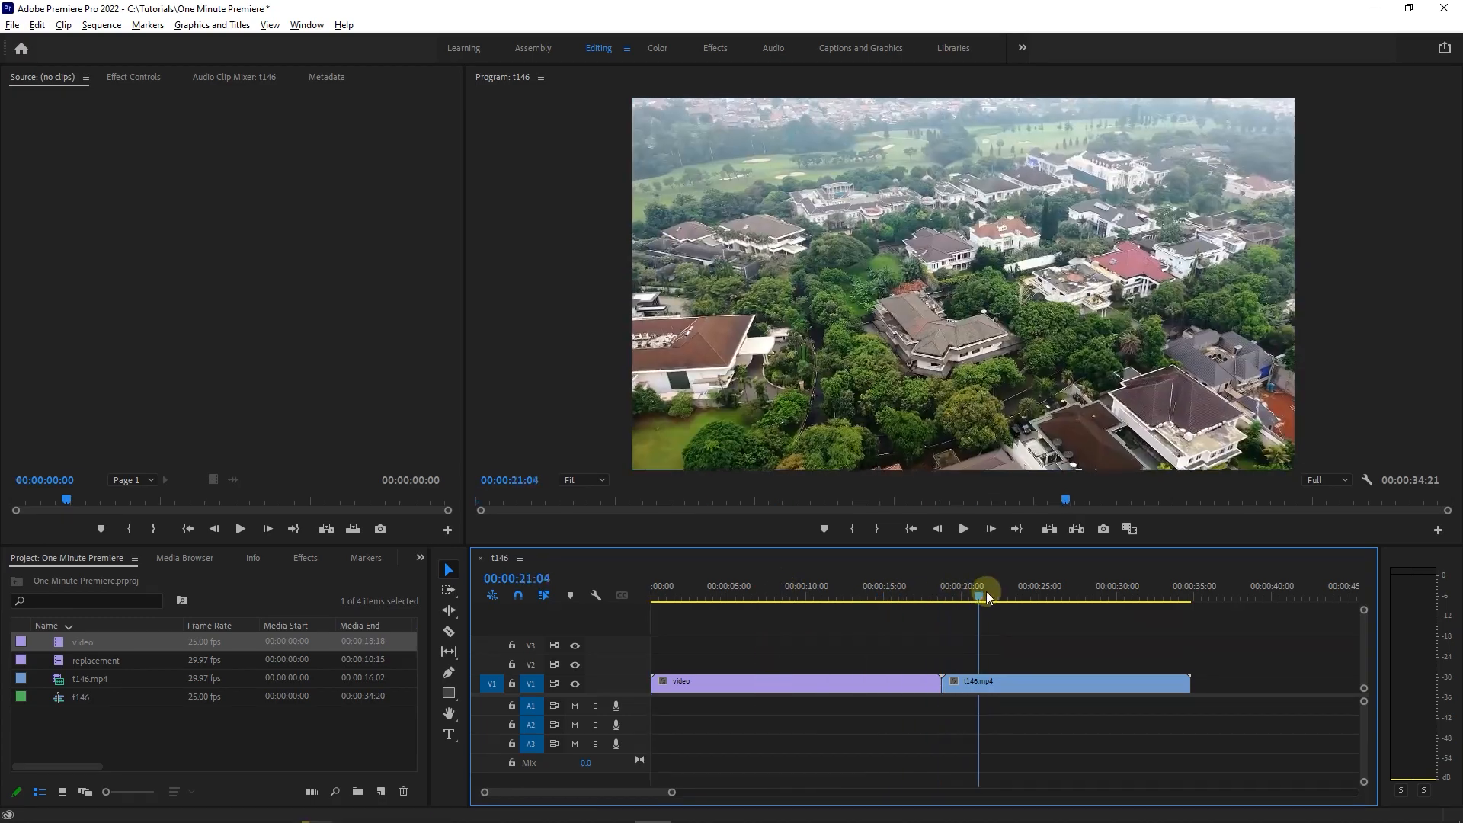
left_click_drag(986, 598, 892, 597)
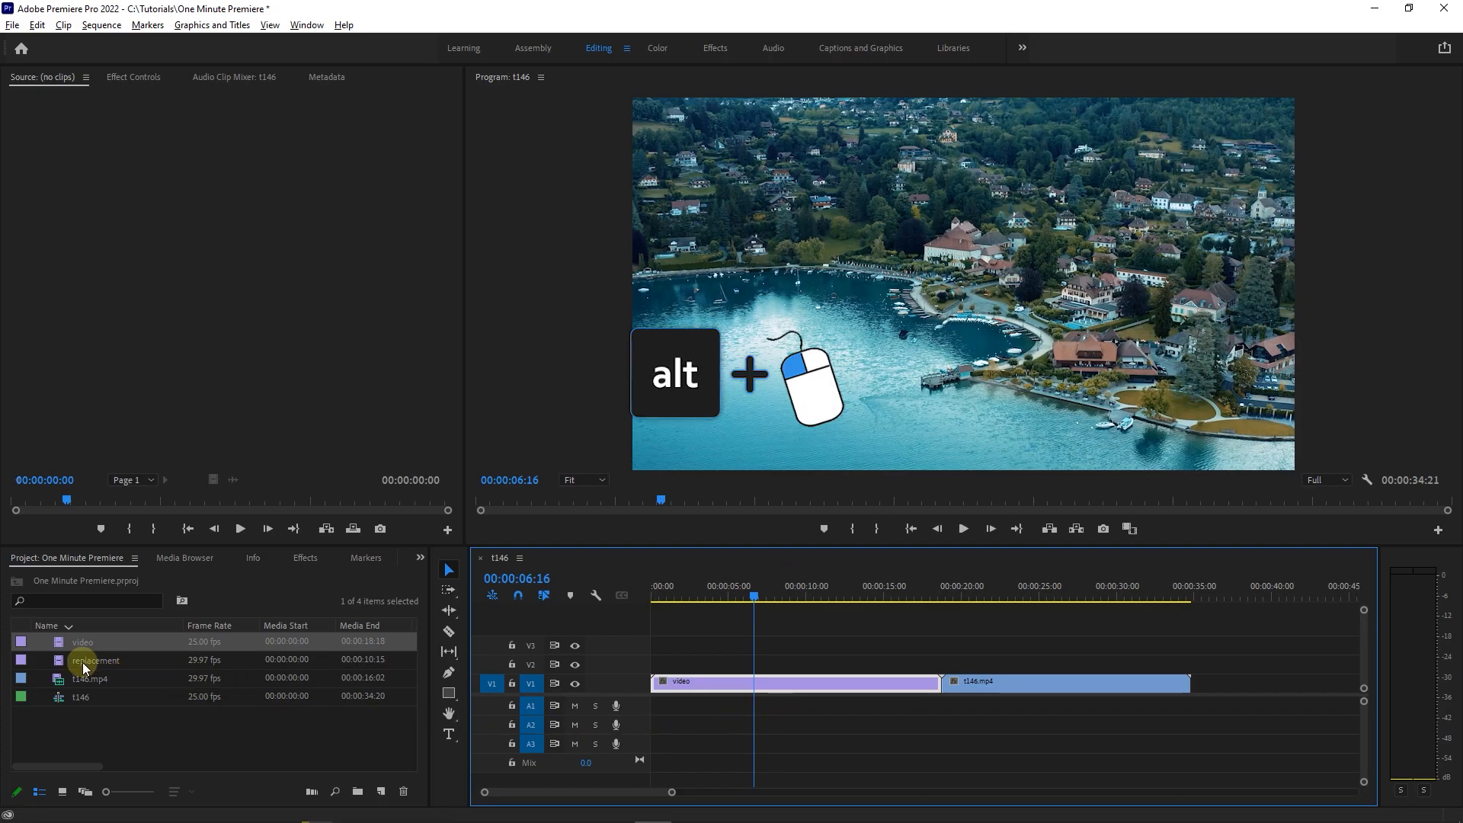
left_click_drag(95, 660, 700, 683)
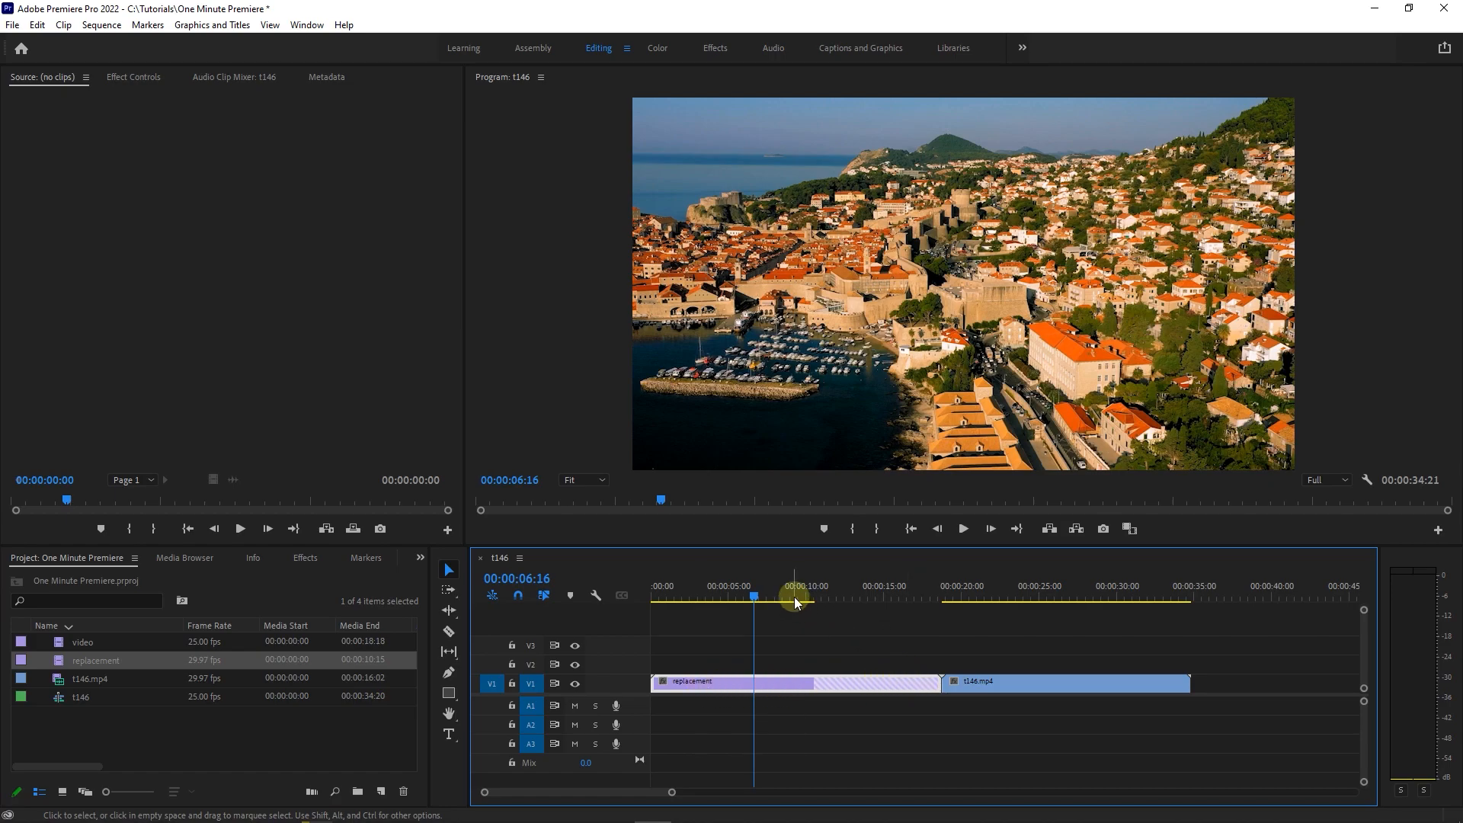
left_click(794, 598)
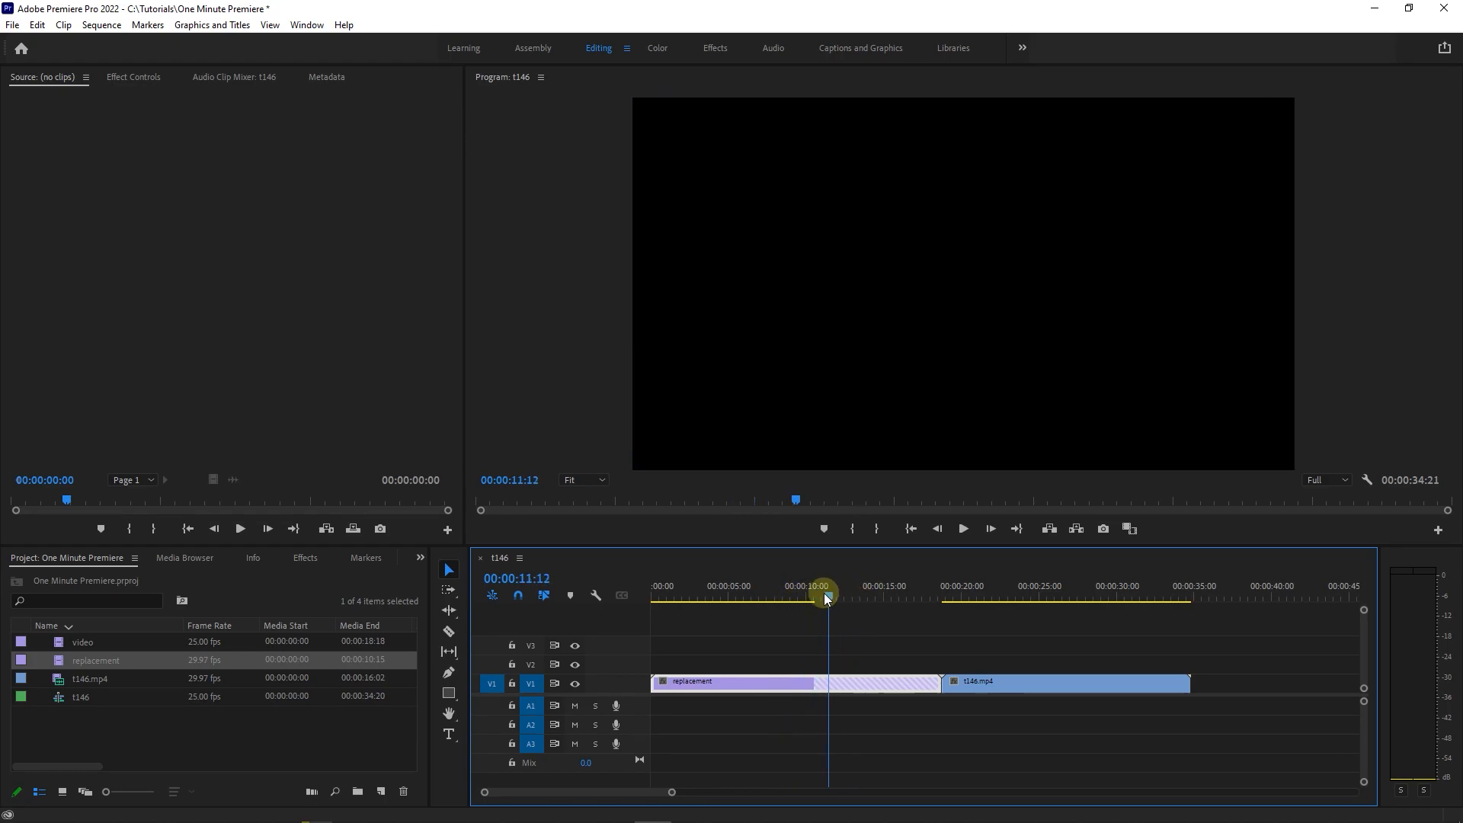
left_click_drag(825, 597, 796, 598)
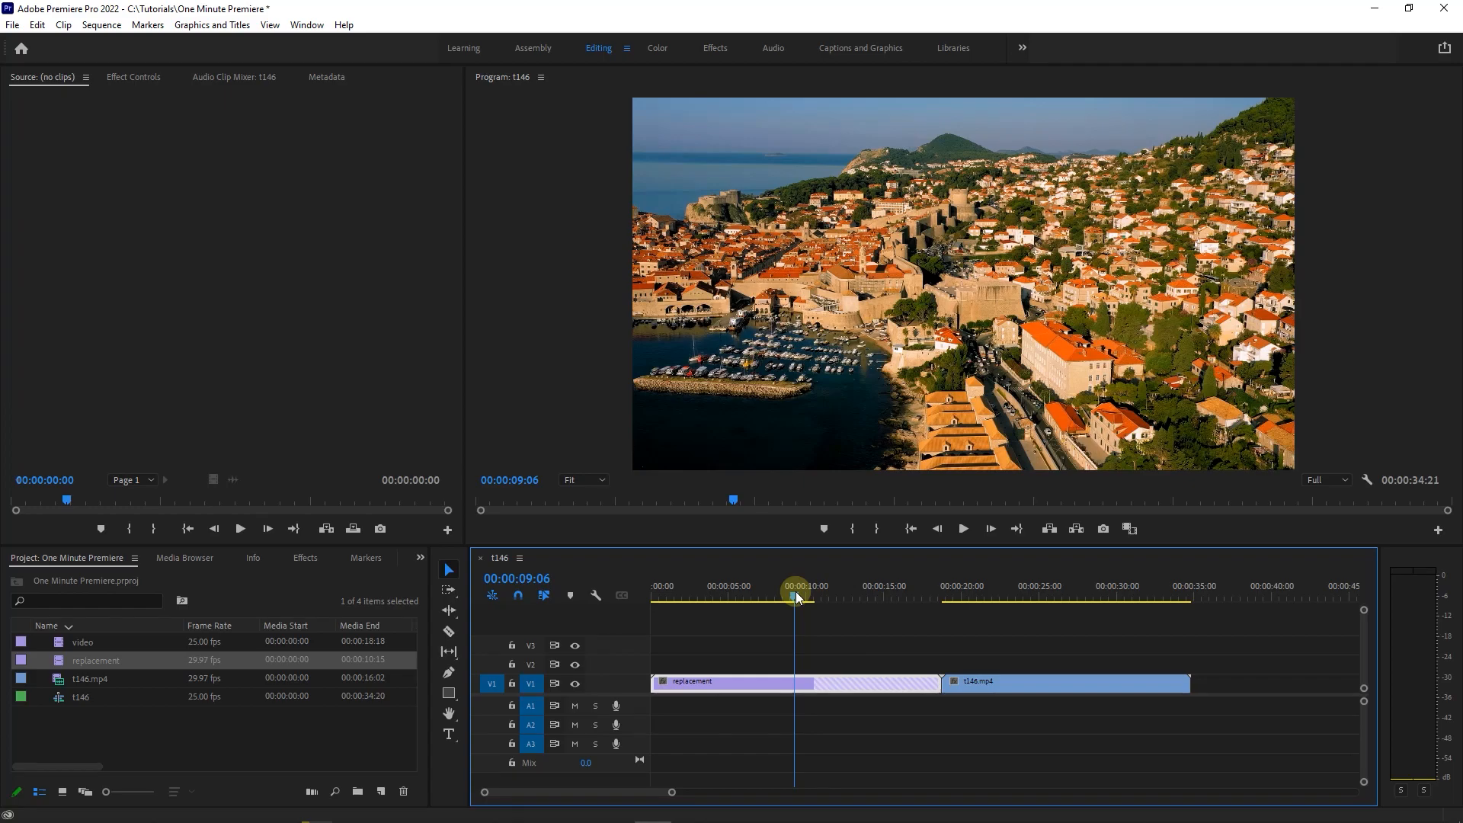
left_click_drag(793, 585, 814, 585)
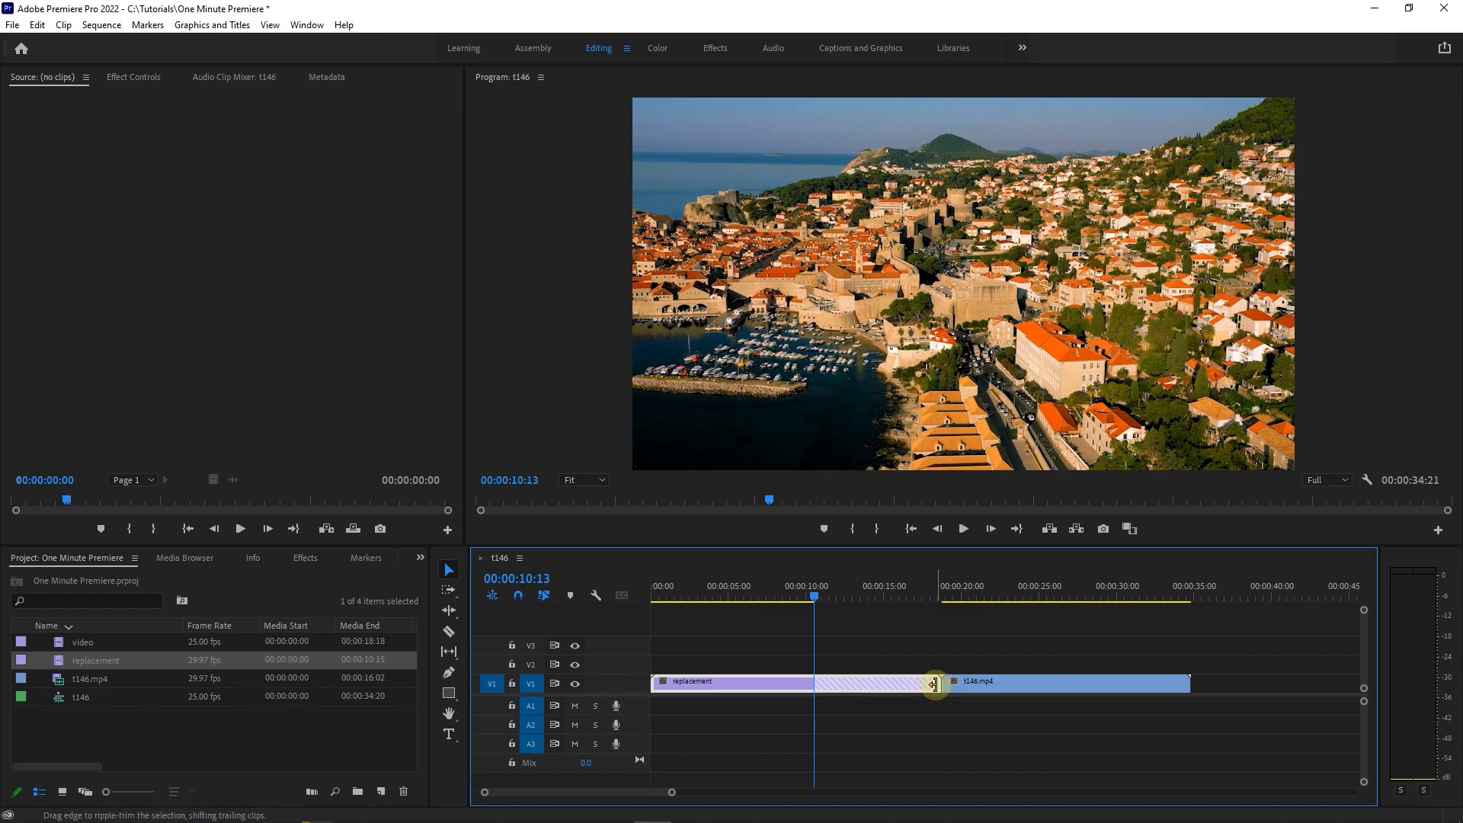
- Ripple-trim the replacement clip's empty tail so t146.mp4 follows it with no black gap
left_click_drag(933, 681, 814, 681)
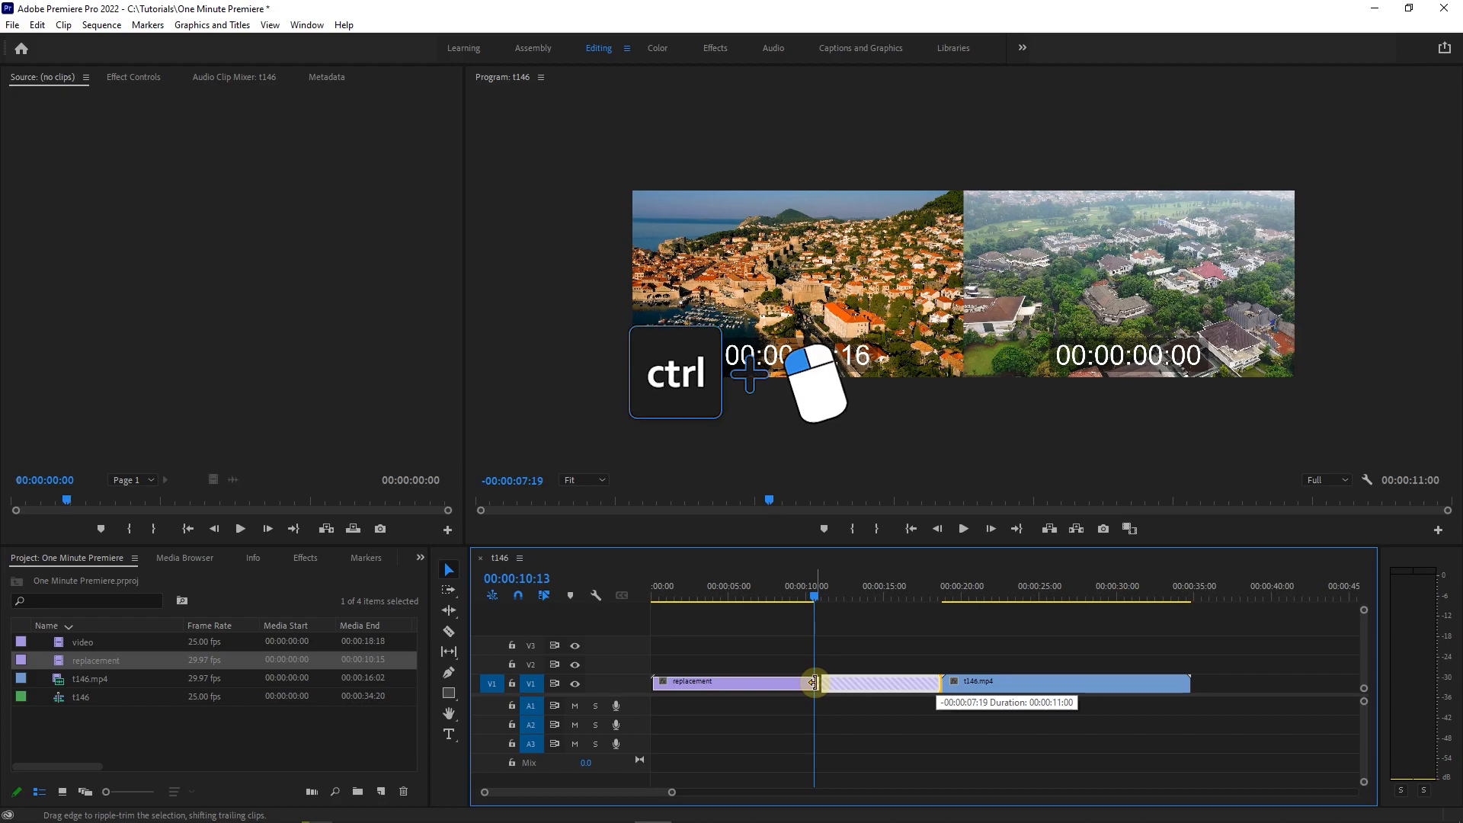
left_click_drag(814, 683, 814, 683)
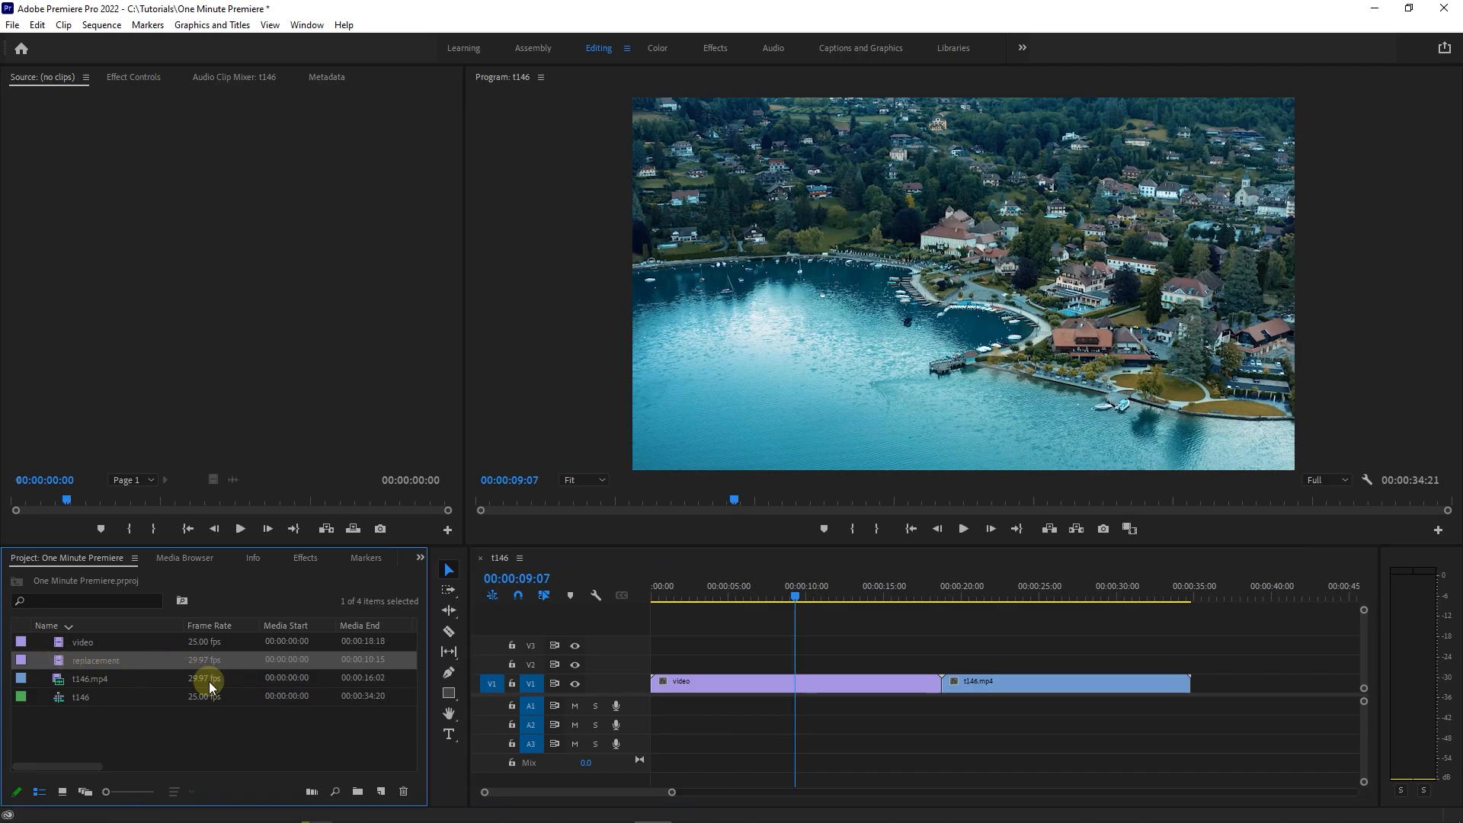
- Show the 'video' clip's context menu with the Replace With Clip choices
right_click(672, 683)
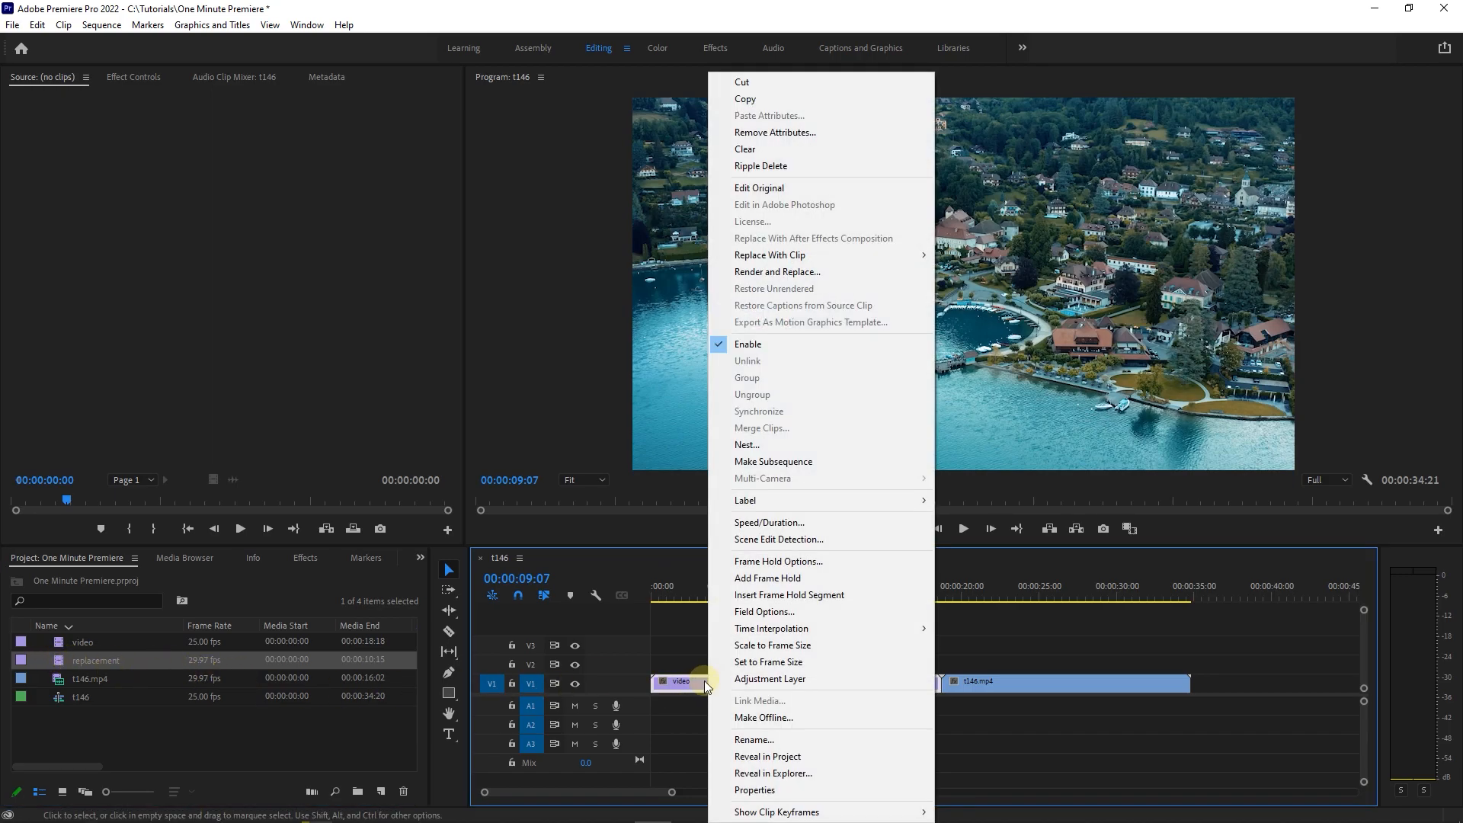
mouse_move(768, 255)
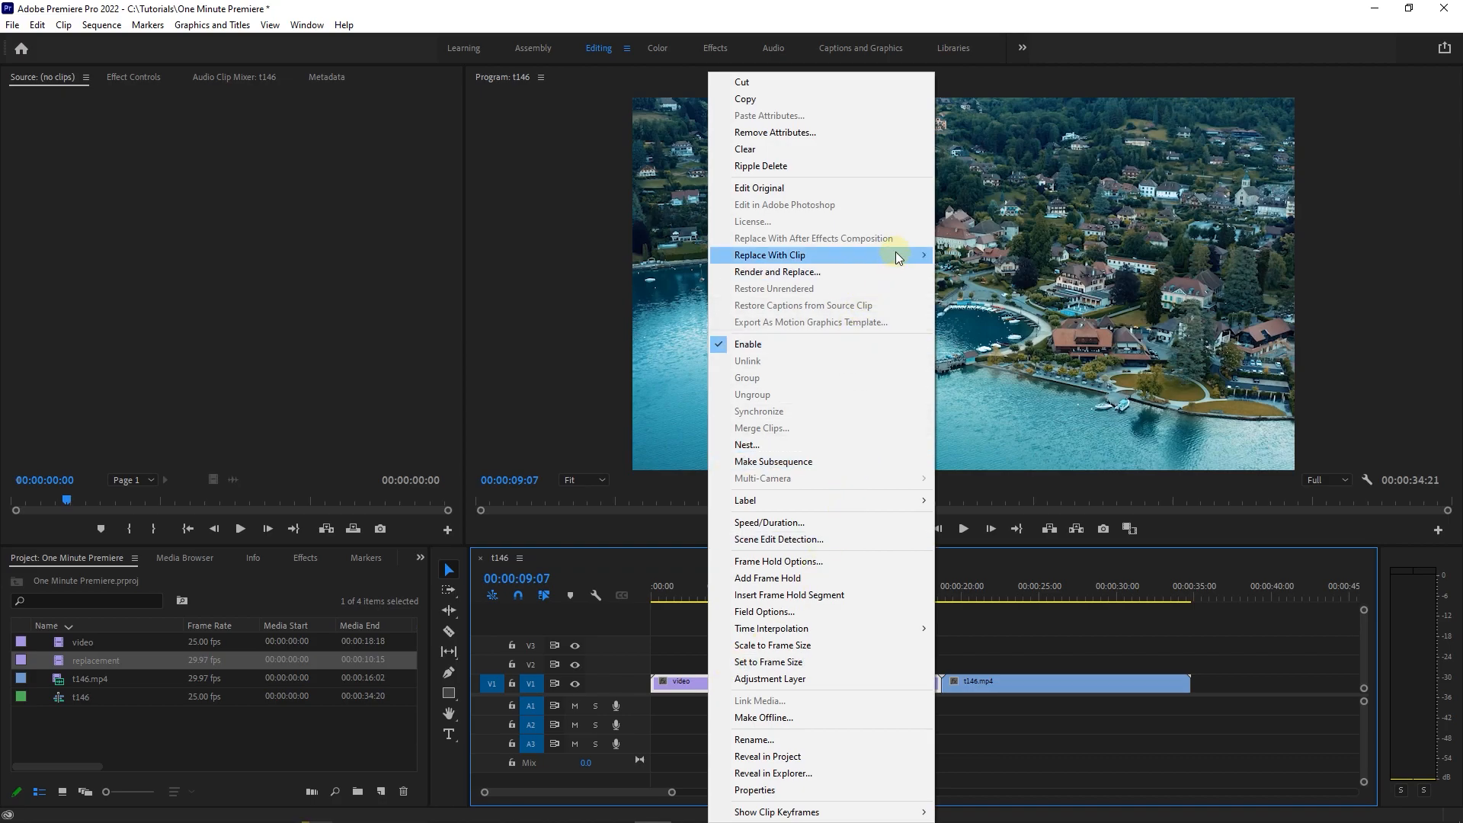